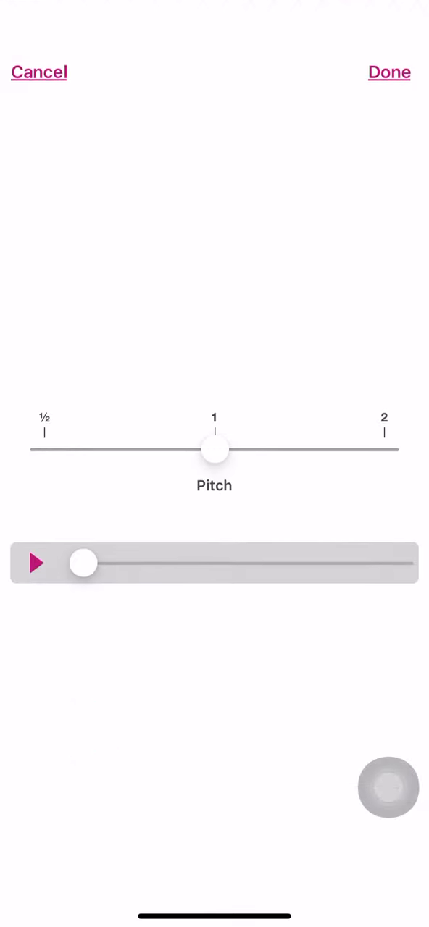
Step: Start playback of the track at the default pitch of 1
click(36, 563)
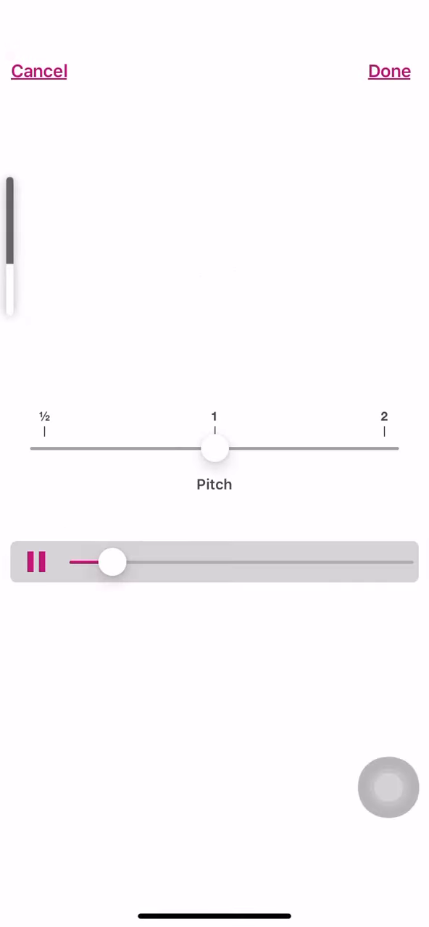
Step: Sweep the pitch slider down near ½, up near 2, and back to just below normal
drag(214, 448, 142, 469)
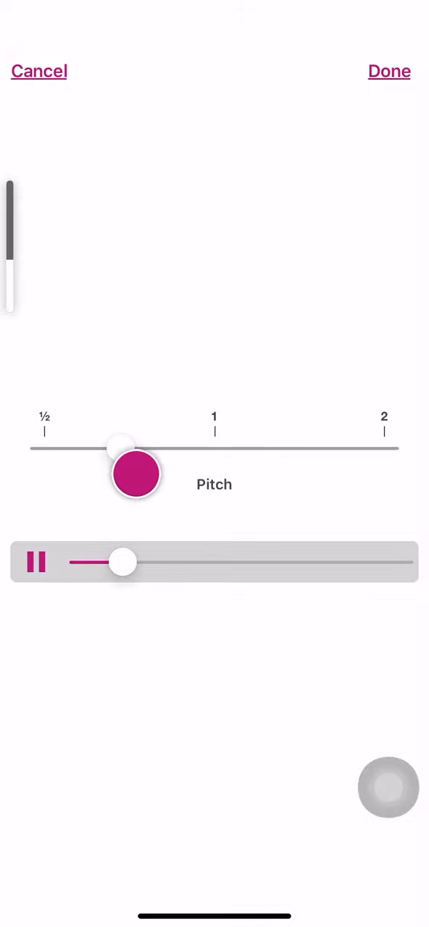
drag(136, 475, 253, 475)
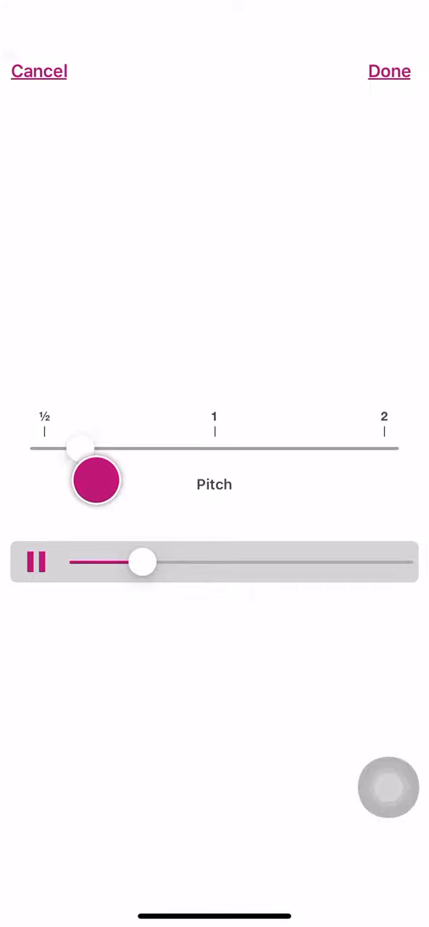
drag(94, 470, 133, 470)
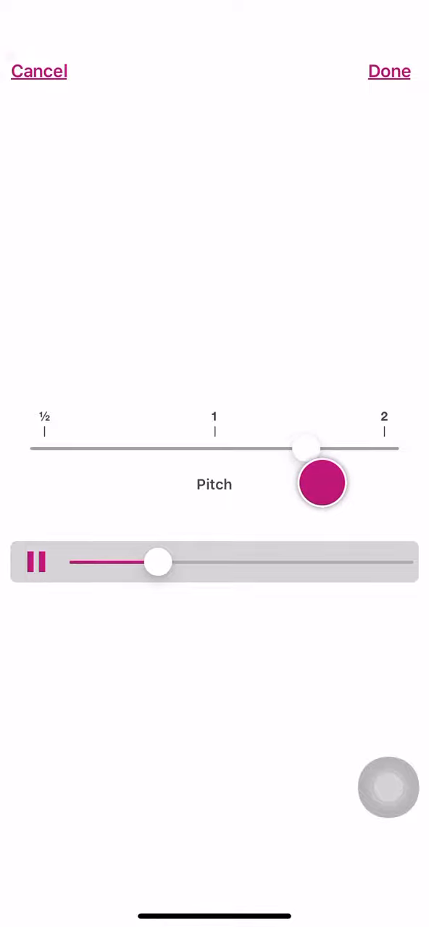
drag(320, 481, 131, 485)
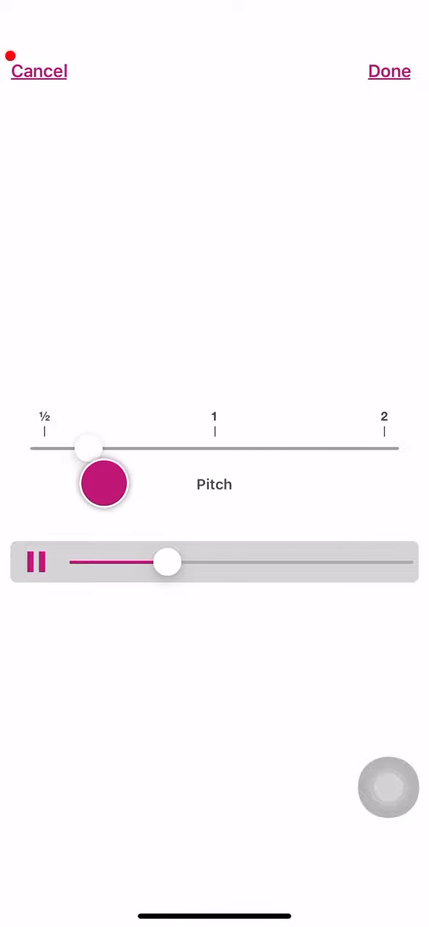
drag(103, 481, 287, 481)
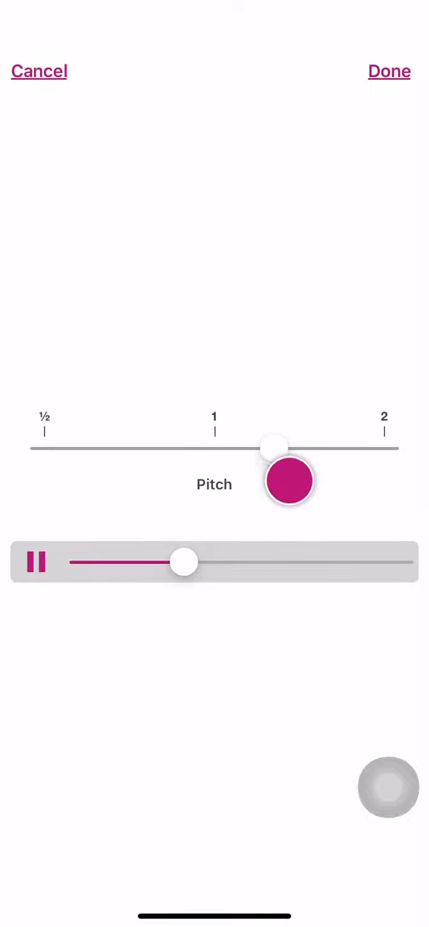
drag(278, 481, 297, 466)
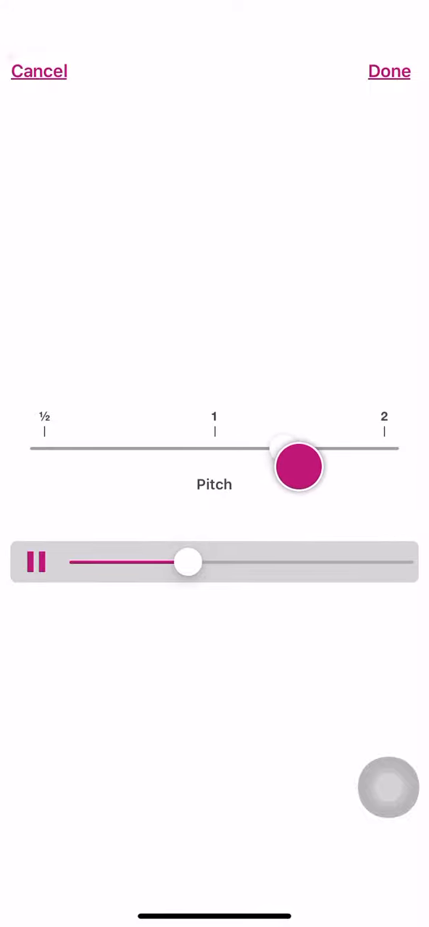
drag(297, 466, 206, 466)
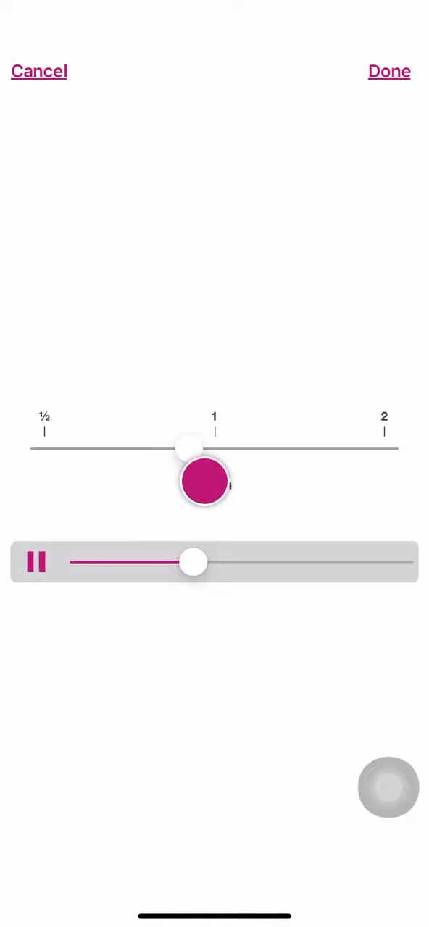
drag(204, 481, 177, 485)
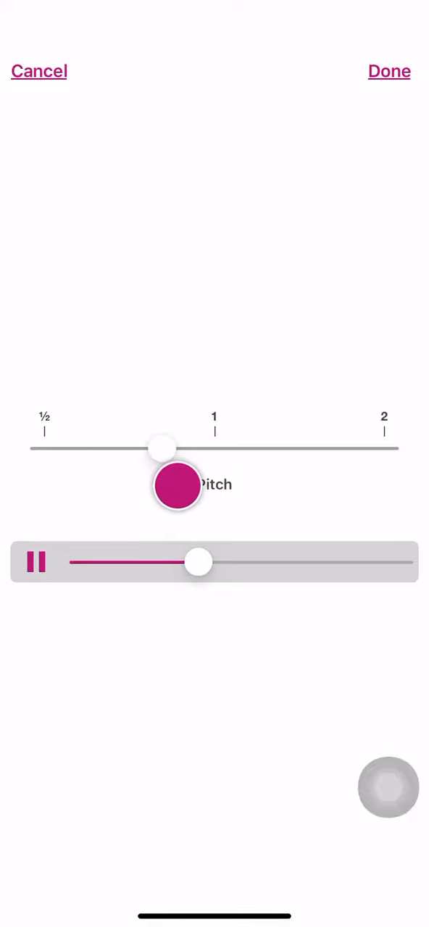
Step: Oscillate the pitch around normal, then lower it to roughly 0.65, slightly above ½
drag(162, 449, 218, 448)
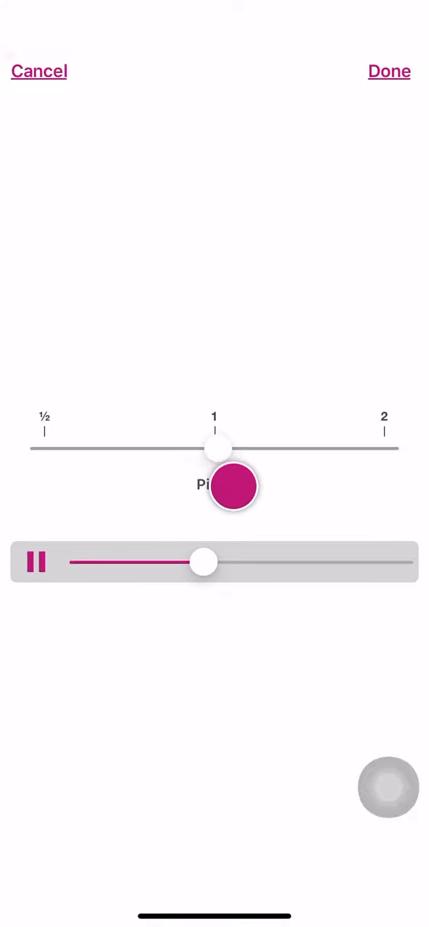
drag(217, 448, 130, 447)
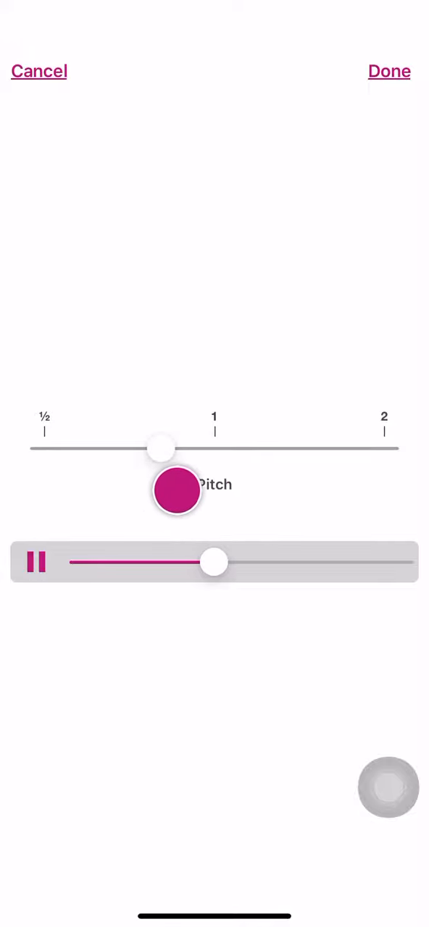
drag(160, 449, 217, 449)
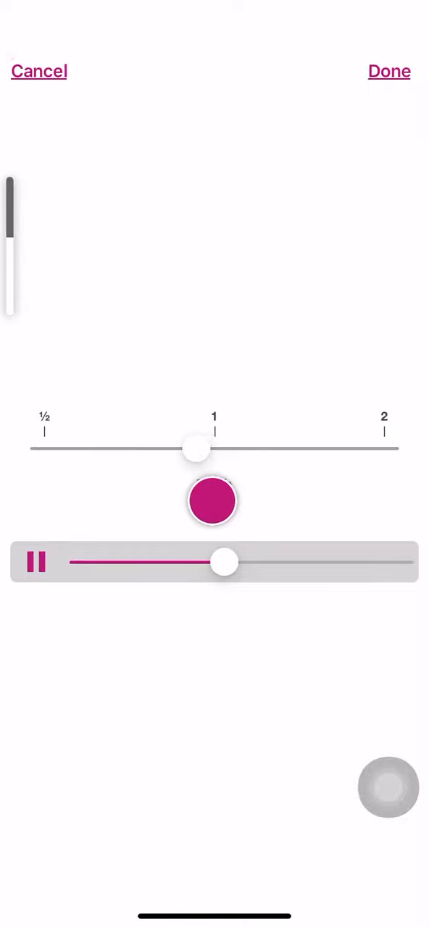
drag(197, 449, 119, 449)
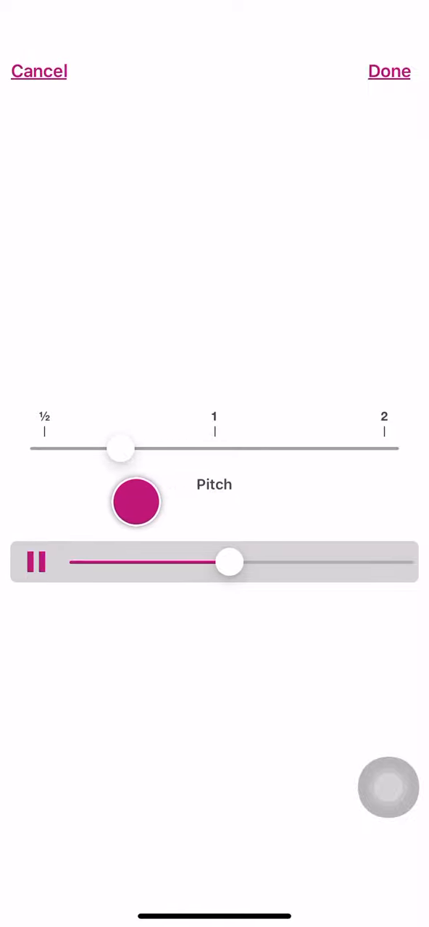
drag(122, 449, 110, 449)
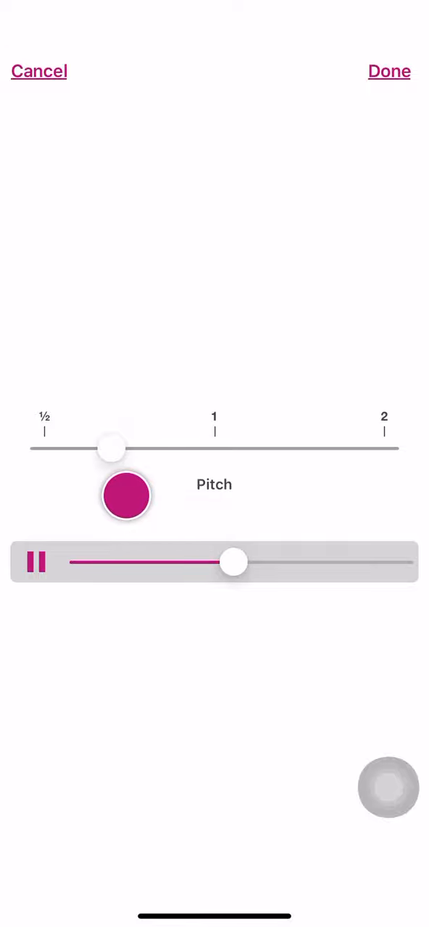
drag(113, 449, 84, 448)
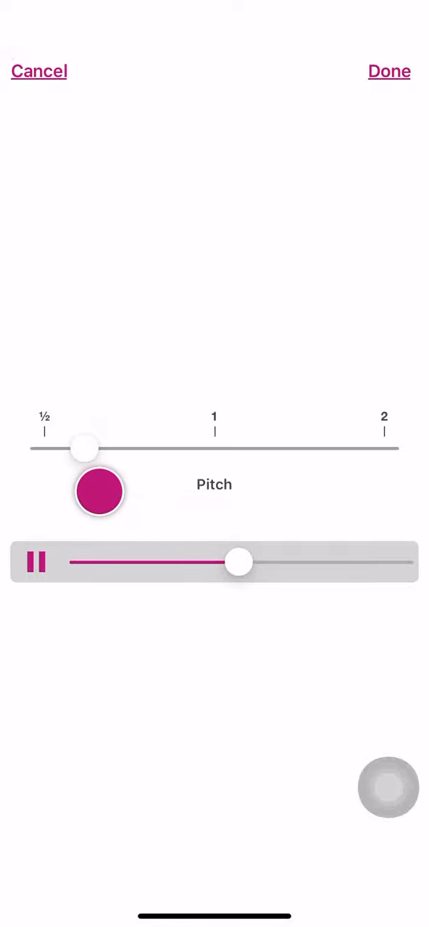
drag(86, 449, 116, 449)
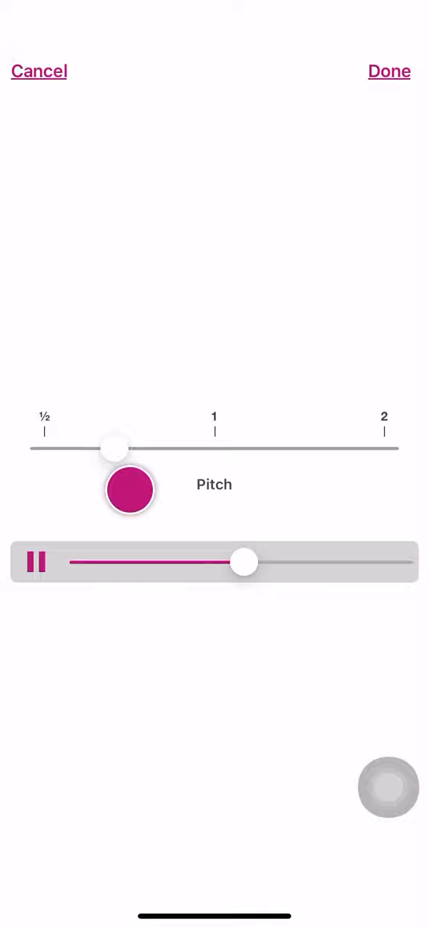
Step: Sweep the pitch between ½ and above 1 several times, ending with a slight nudge upward
drag(115, 449, 248, 448)
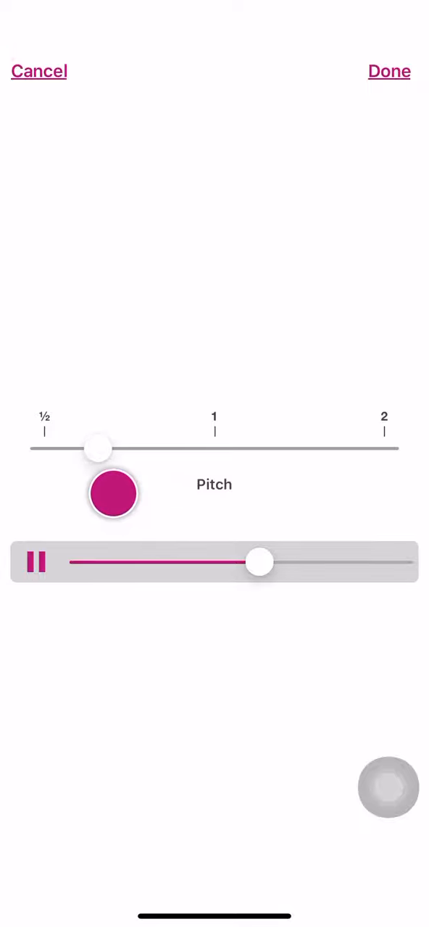
drag(98, 449, 87, 449)
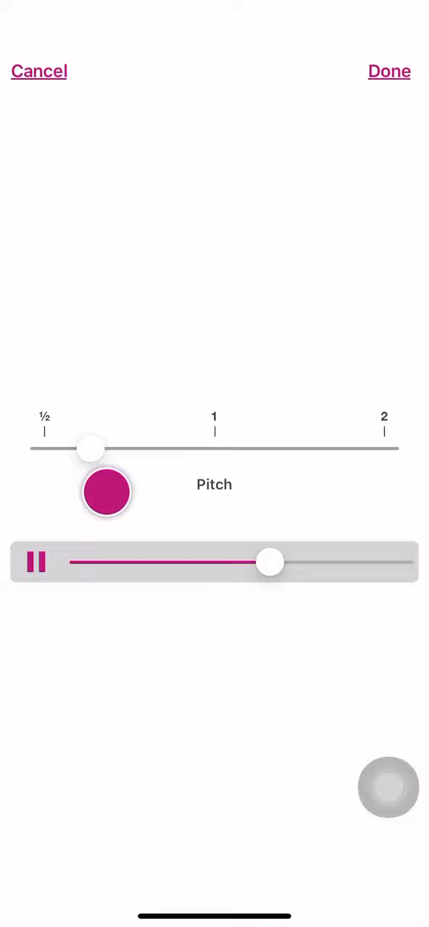
drag(88, 448, 267, 449)
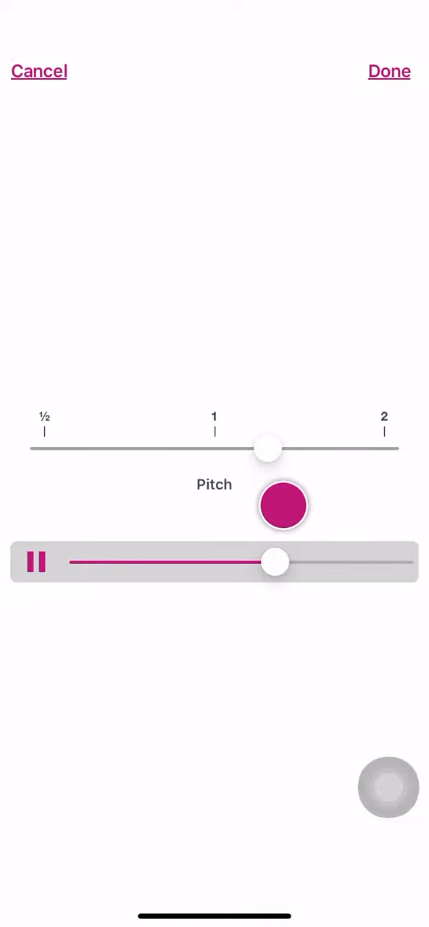
drag(268, 449, 288, 449)
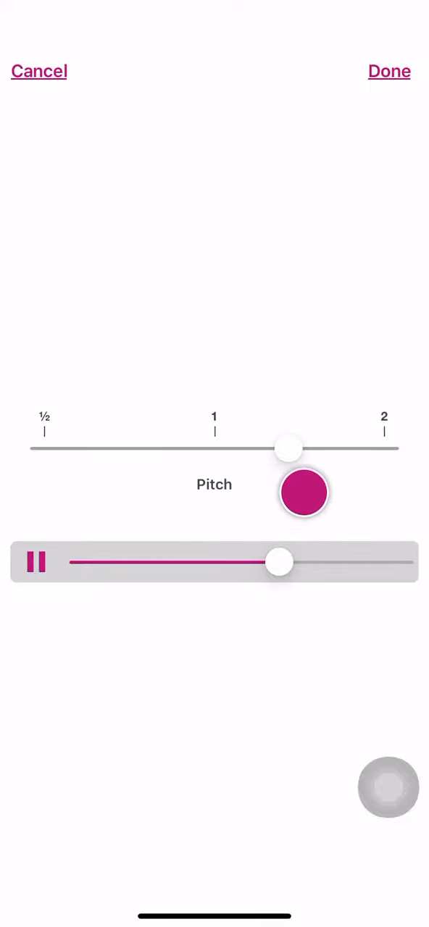
drag(288, 449, 180, 449)
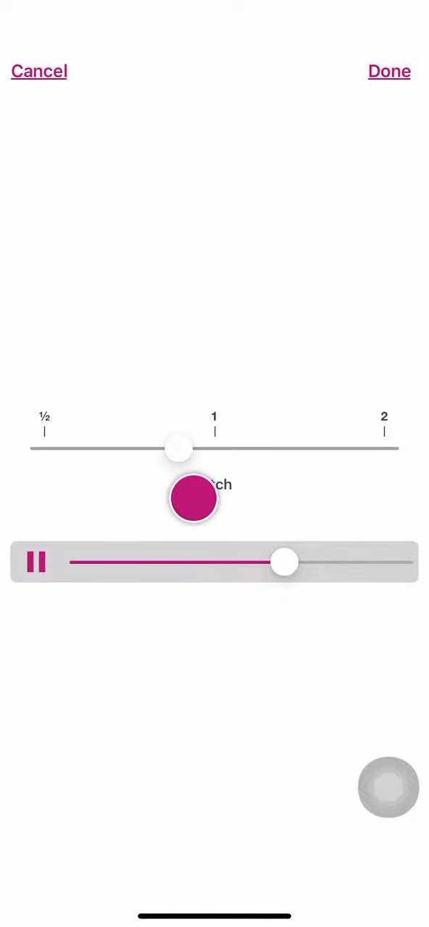
drag(179, 449, 355, 449)
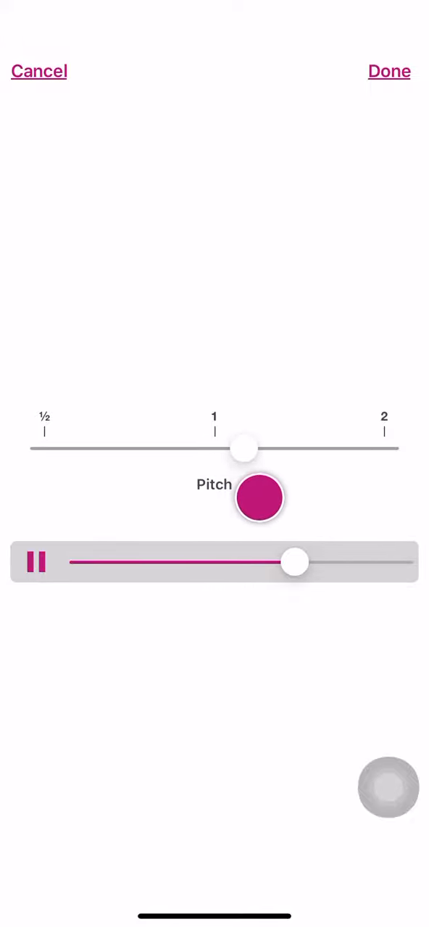
drag(243, 447, 282, 447)
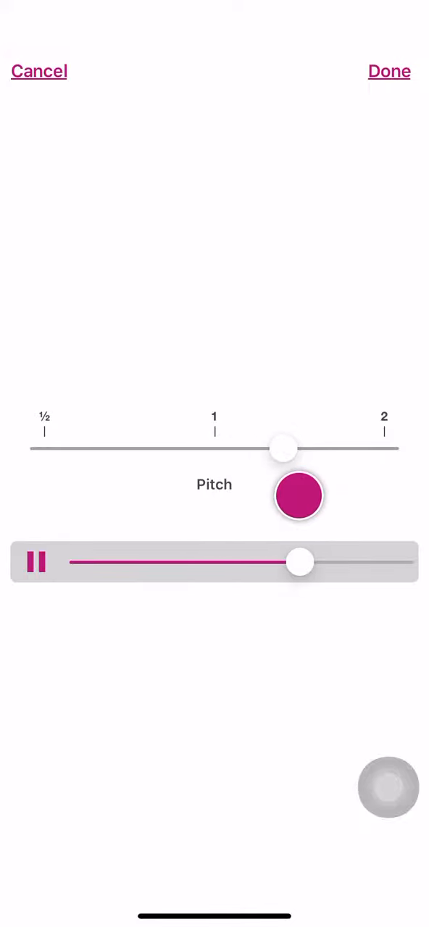
drag(282, 449, 109, 449)
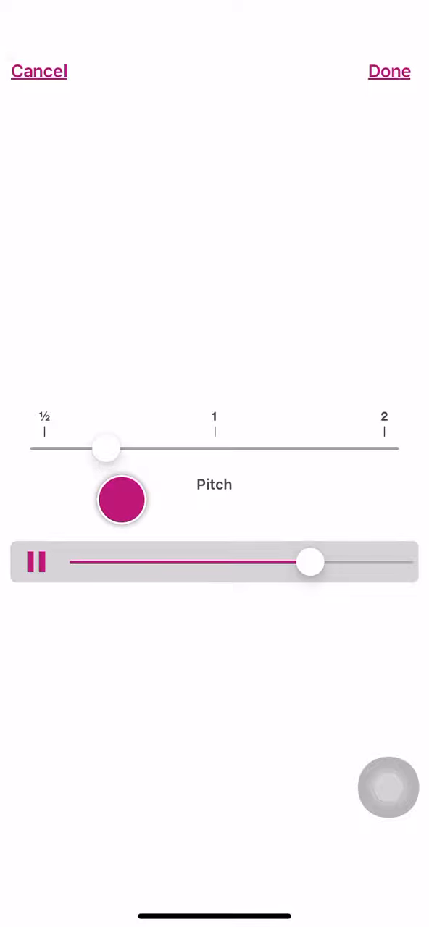
drag(107, 447, 234, 447)
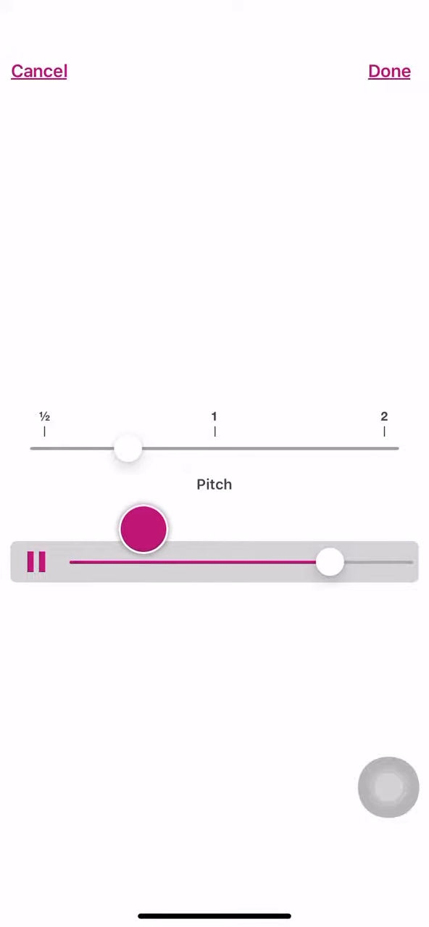
Step: Sweep the pitch up toward 2 and back down, finishing just above ½ near the track's end
drag(129, 447, 189, 447)
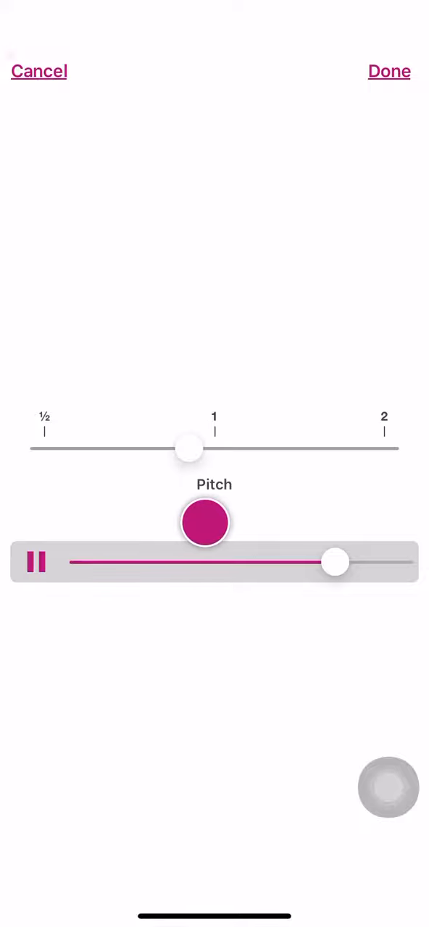
drag(188, 448, 298, 447)
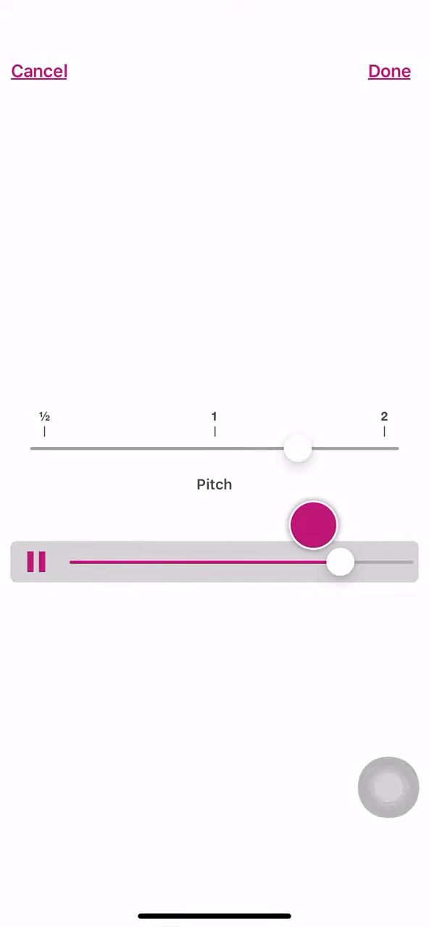
drag(298, 447, 99, 447)
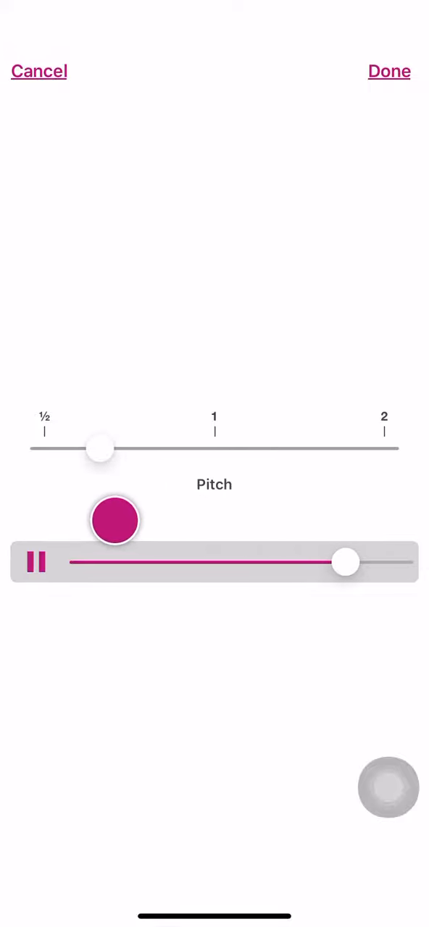
drag(100, 448, 81, 448)
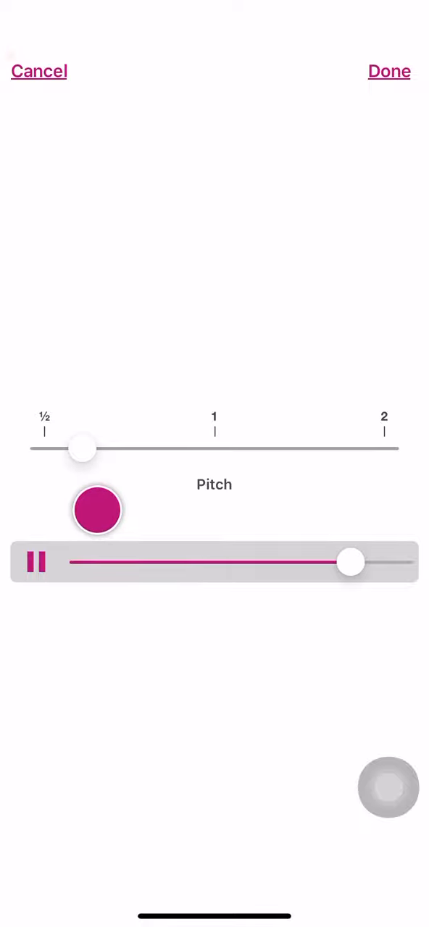
drag(81, 447, 123, 448)
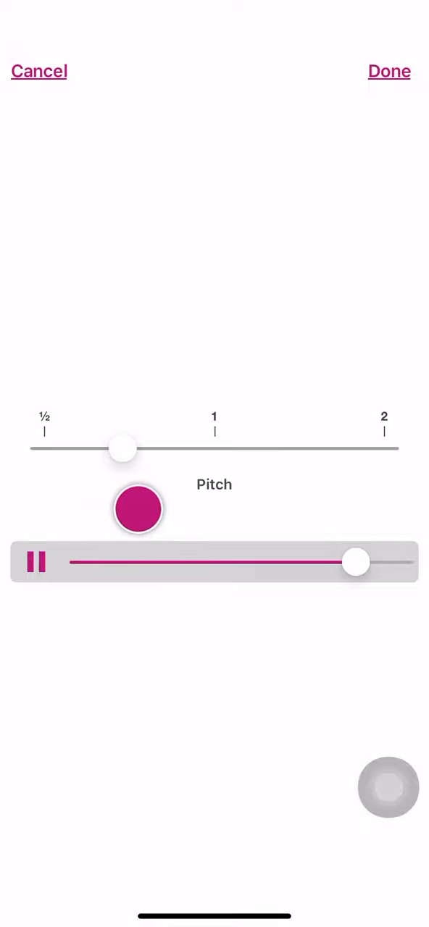
drag(123, 448, 80, 448)
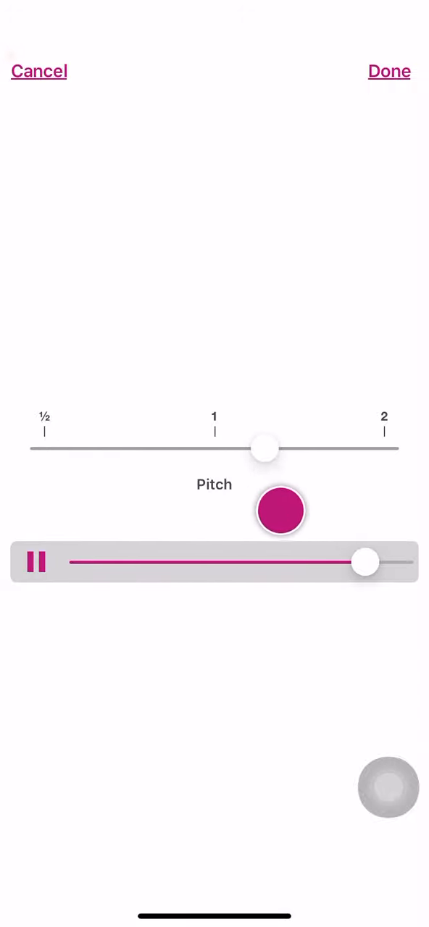
drag(263, 447, 93, 447)
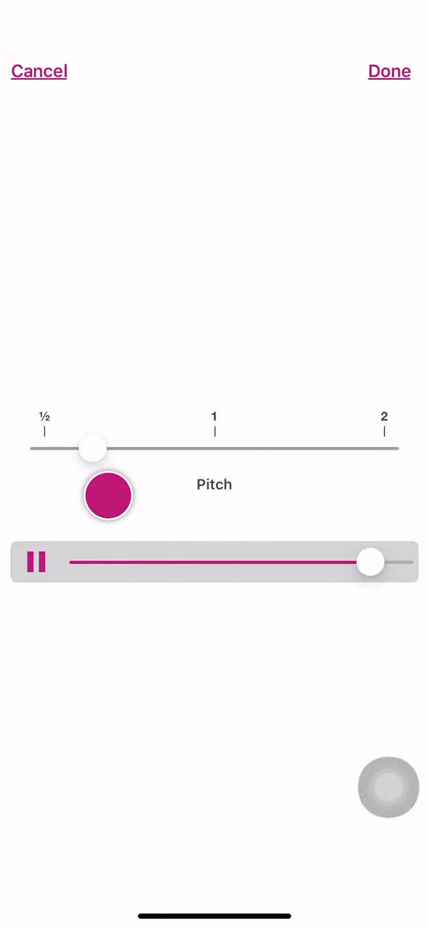
drag(92, 447, 61, 447)
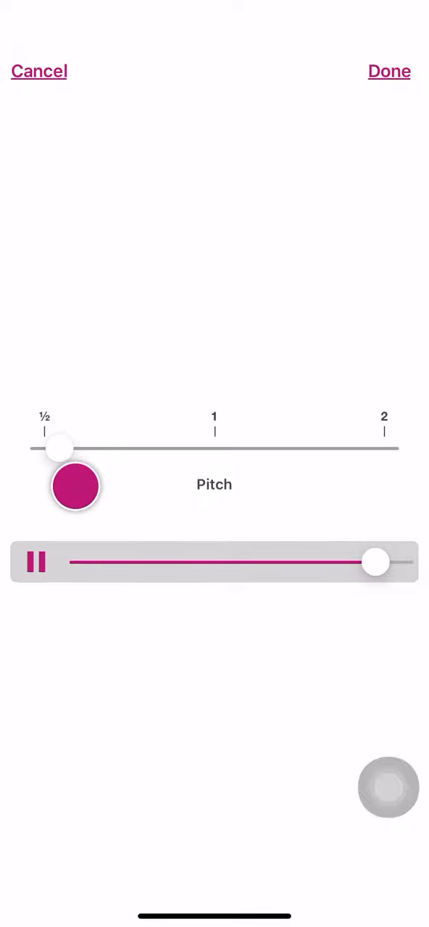